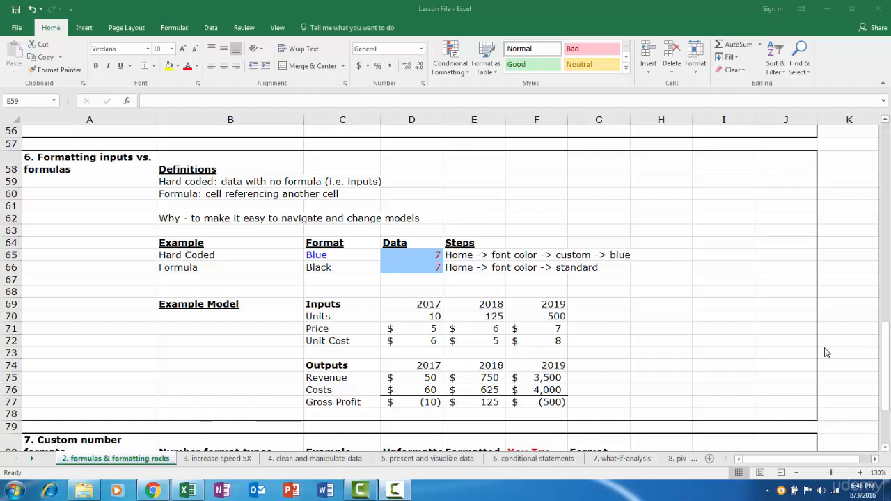
mouse_move(791, 343)
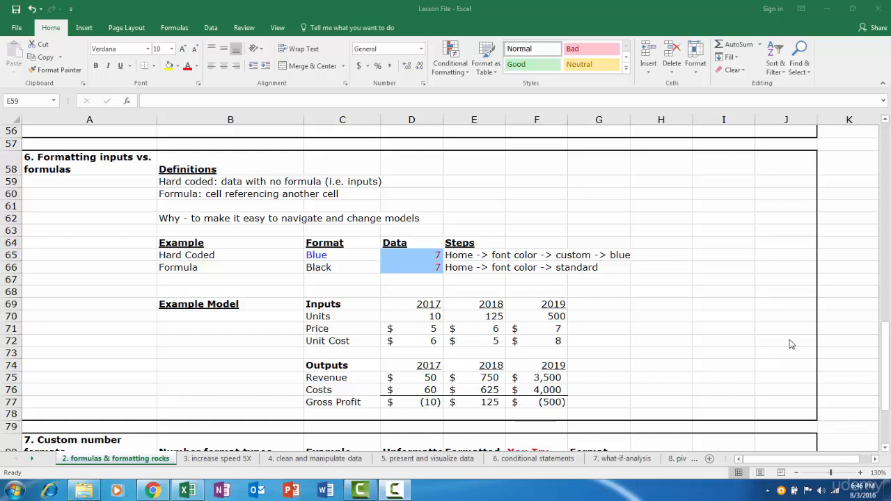
mouse_move(91, 223)
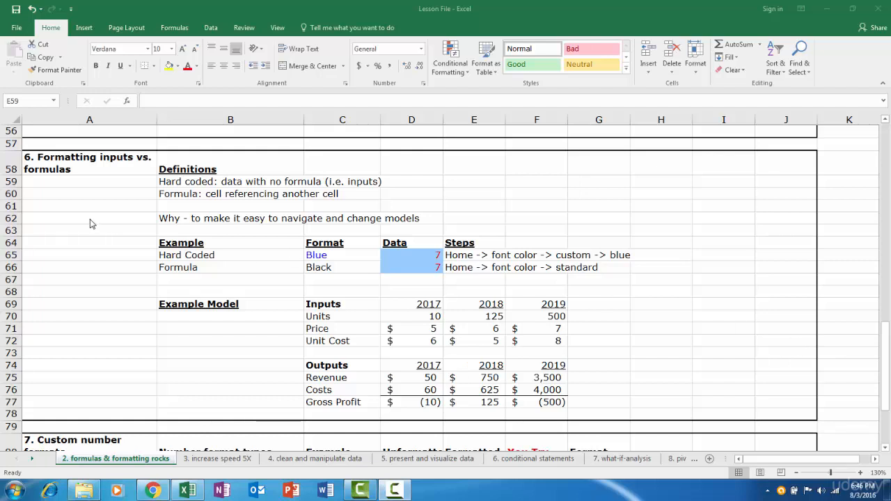
mouse_move(146, 198)
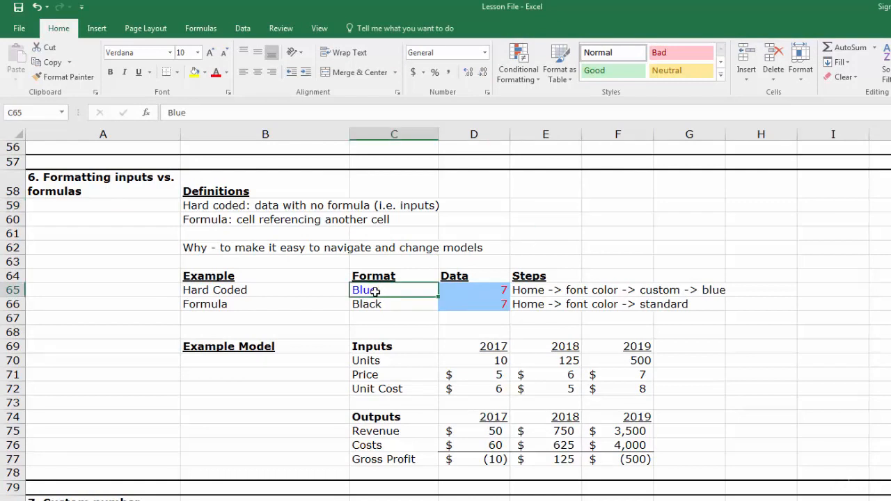
- Color the hard-coded 7 in D65 dark blue via More Colors
click(473, 290)
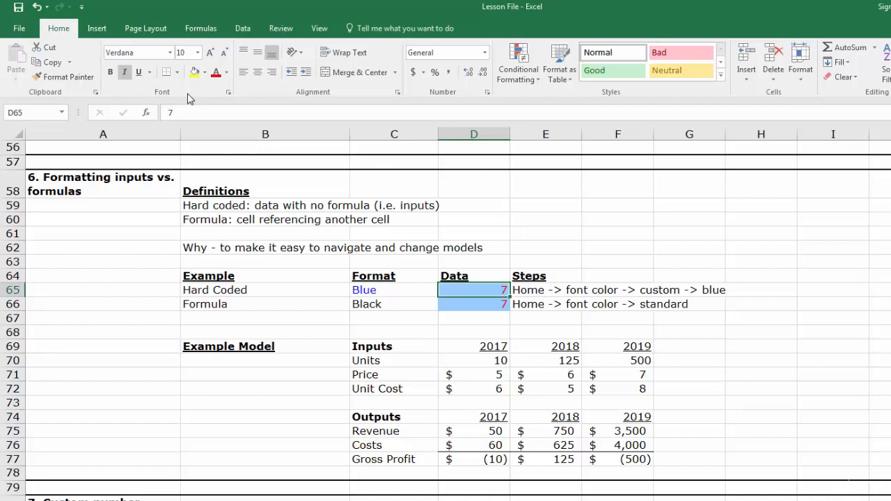
click(226, 73)
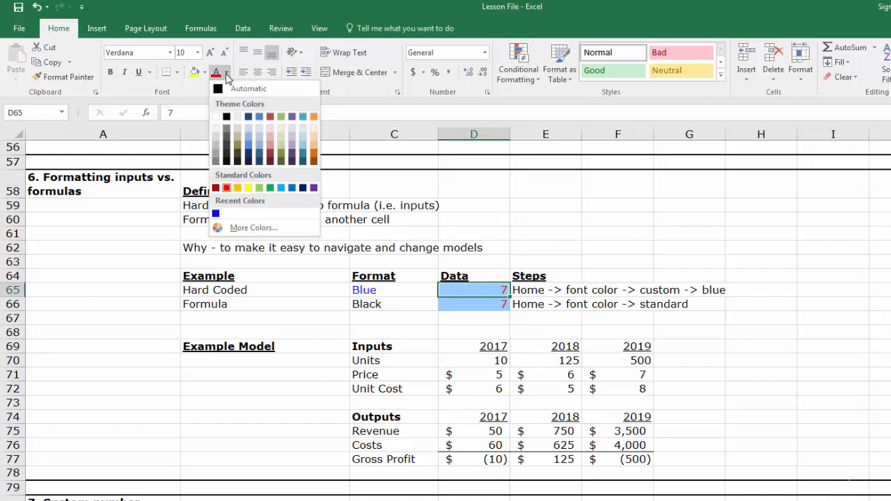
mouse_move(247, 233)
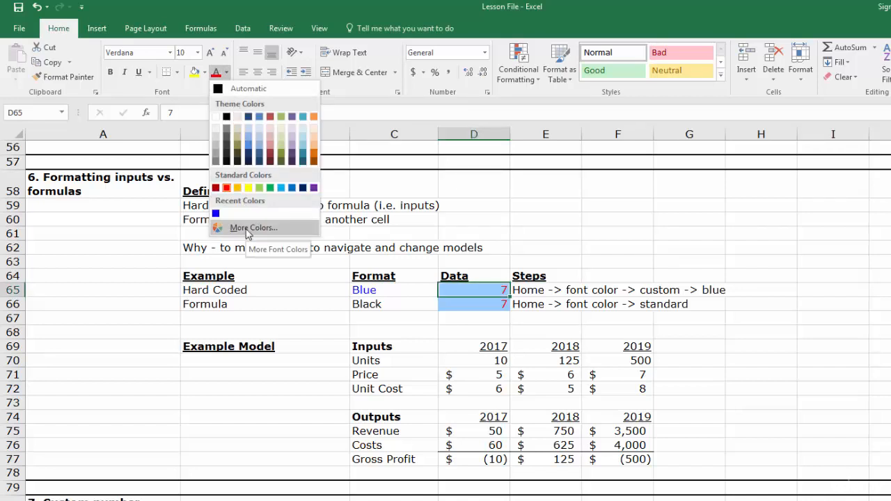
click(253, 228)
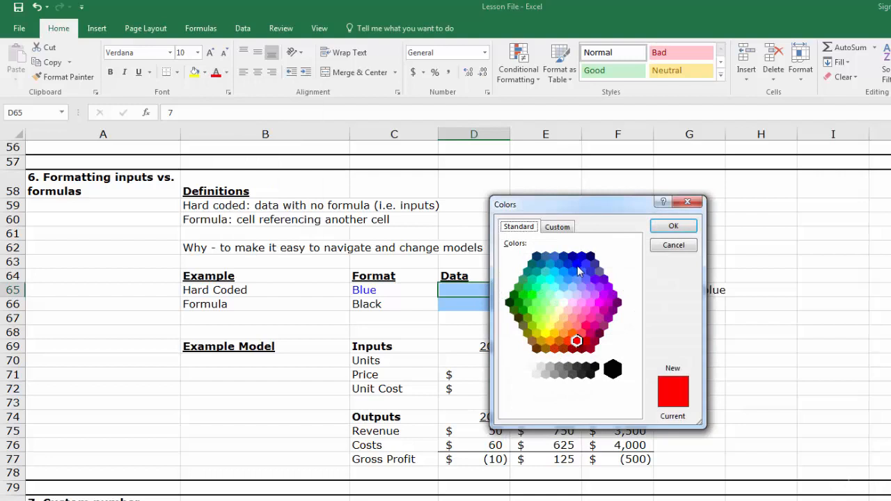
click(576, 263)
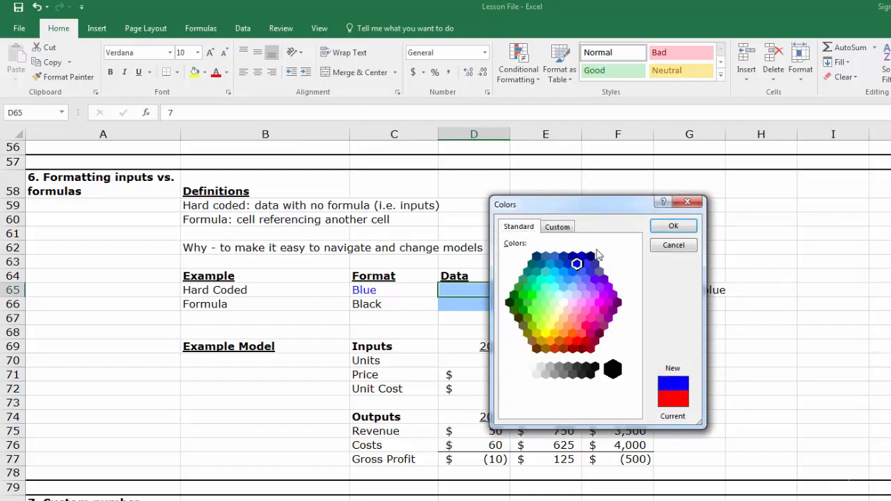
click(672, 226)
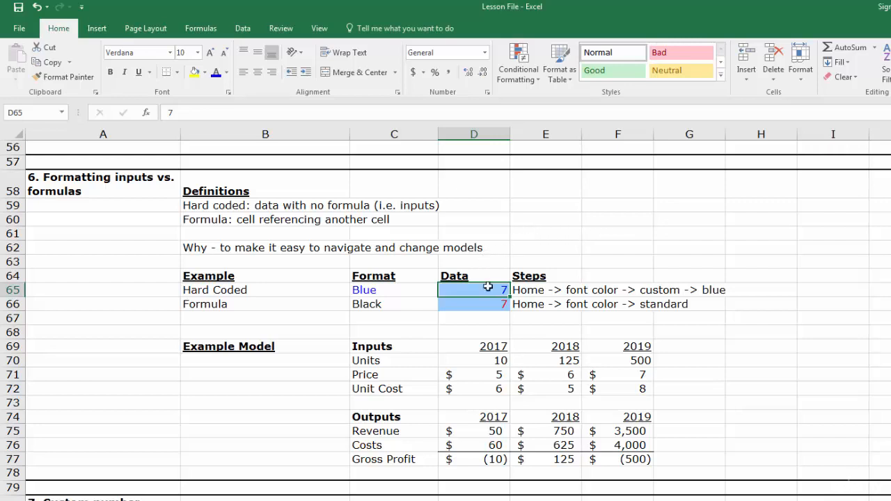
- Set the formula value in D66 to the Automatic black font color
click(474, 304)
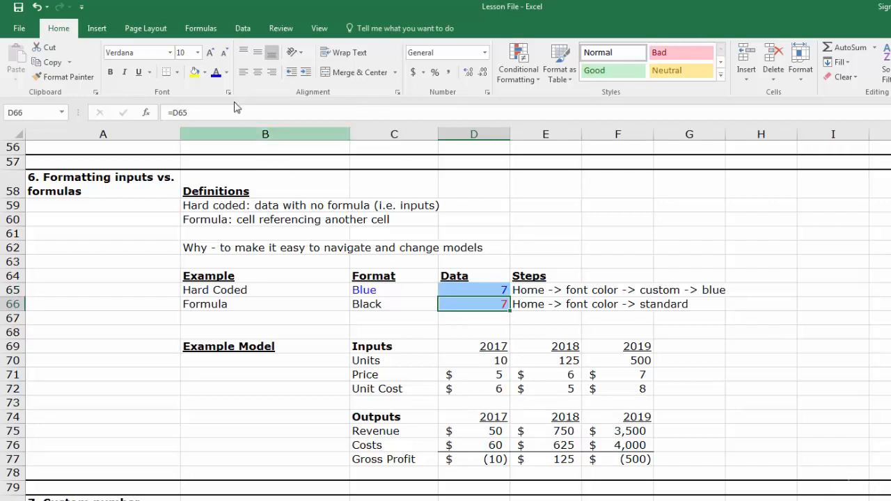
click(227, 73)
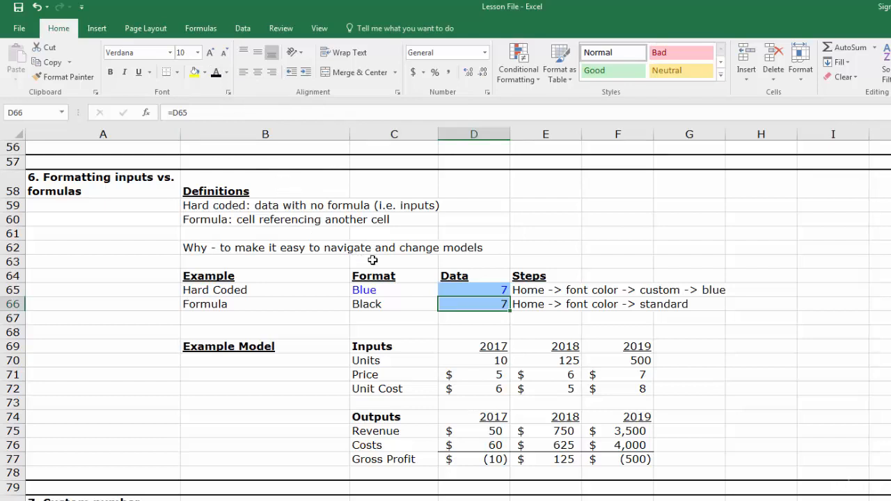
mouse_move(372, 270)
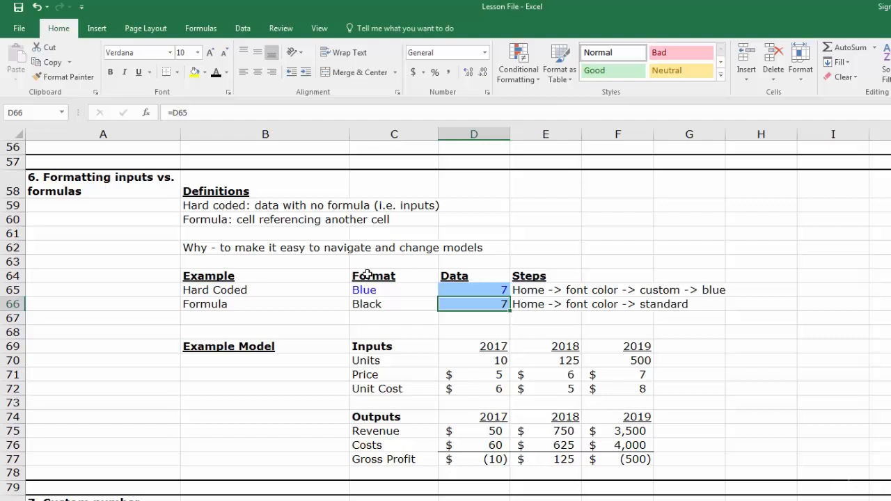
mouse_move(524, 496)
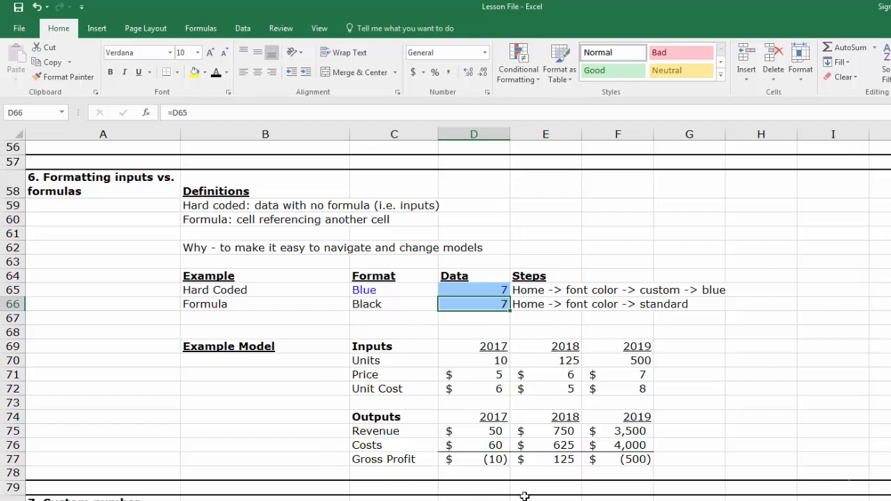
mouse_move(696, 373)
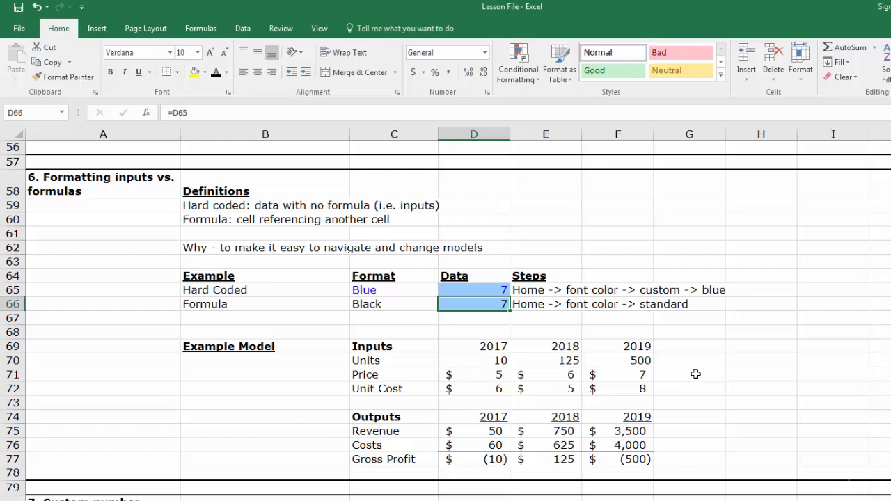
mouse_move(534, 360)
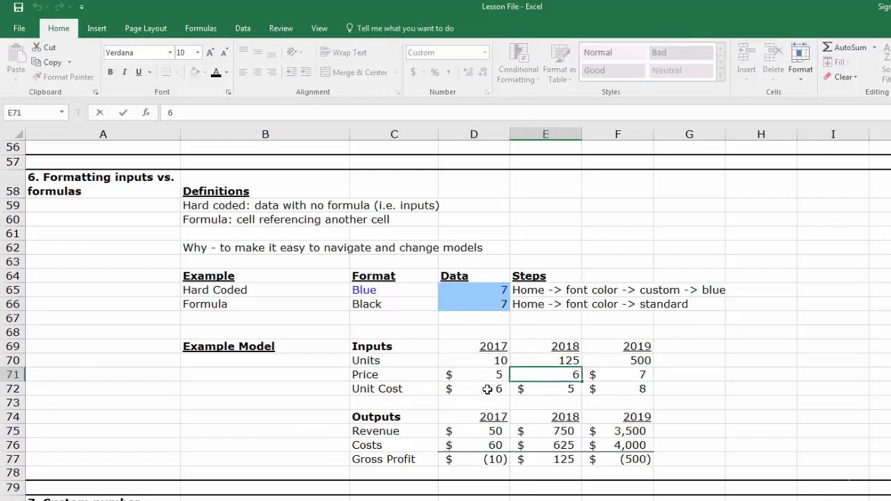
- Check that the 2018 Price is hard-coded and inspect the 2017 Costs formula
click(474, 402)
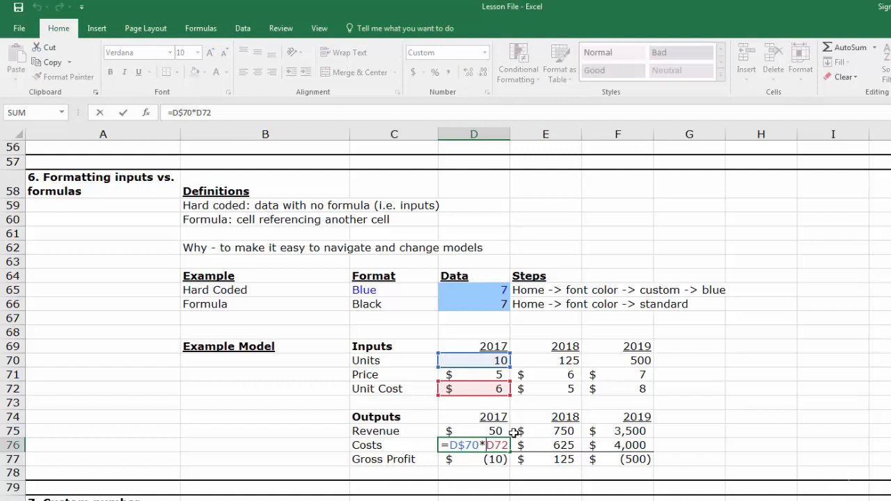
click(618, 388)
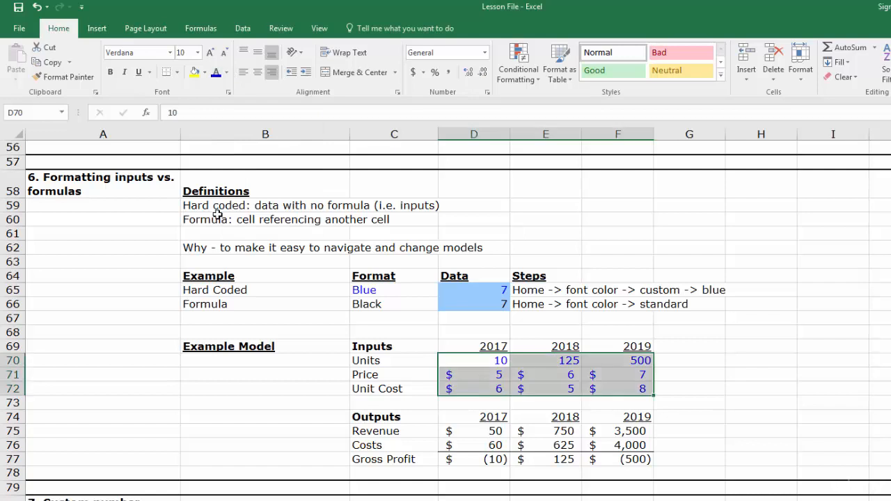
- Deselect the input block and enter 9 as the 2019 unit cost
click(689, 359)
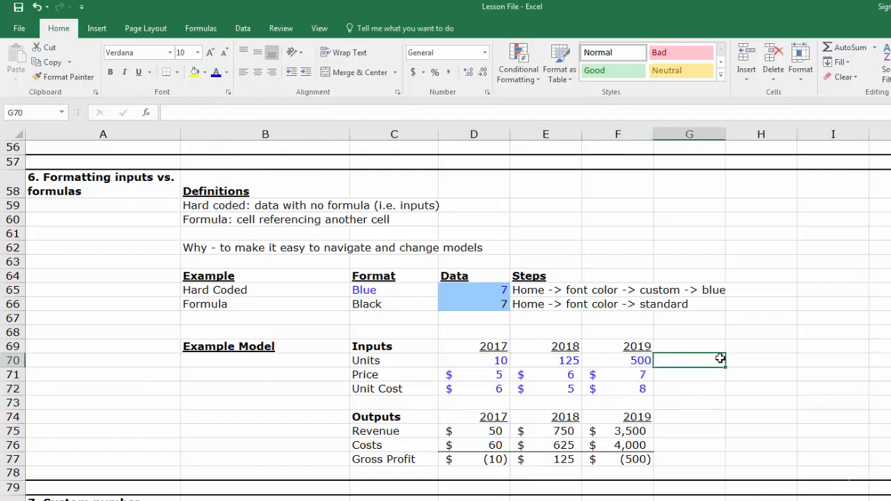
mouse_move(534, 371)
text(100)
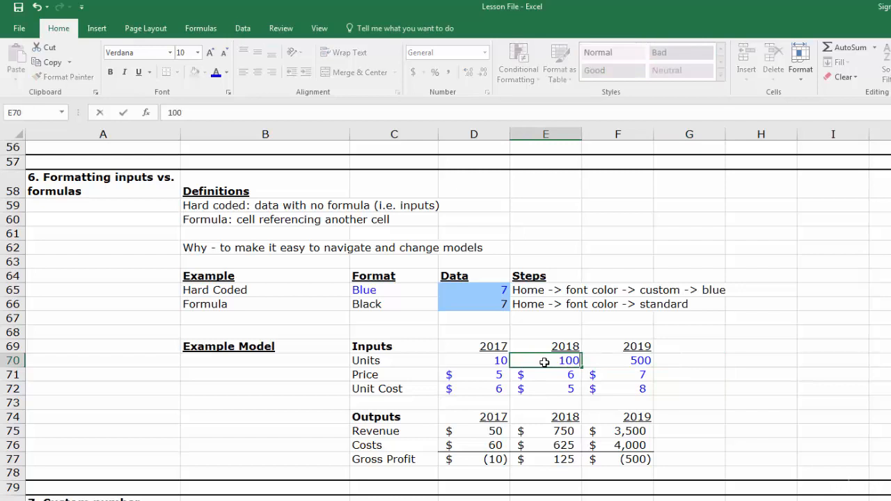
click(617, 388)
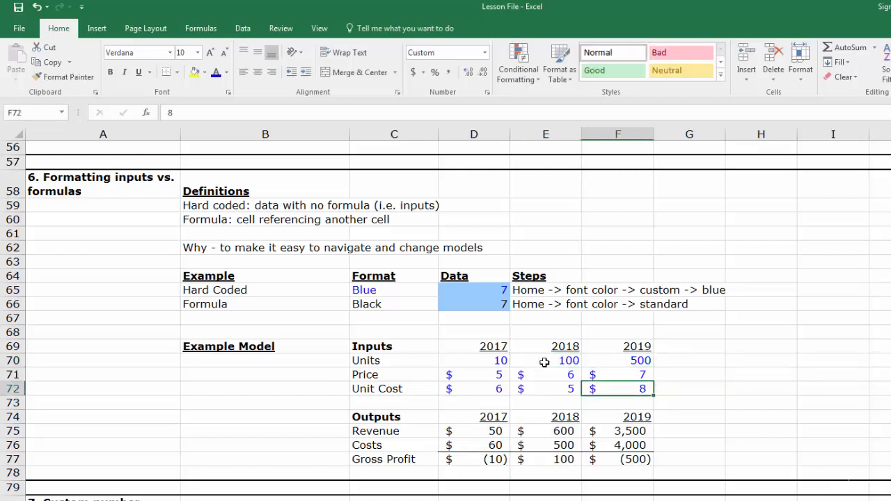
text(9)
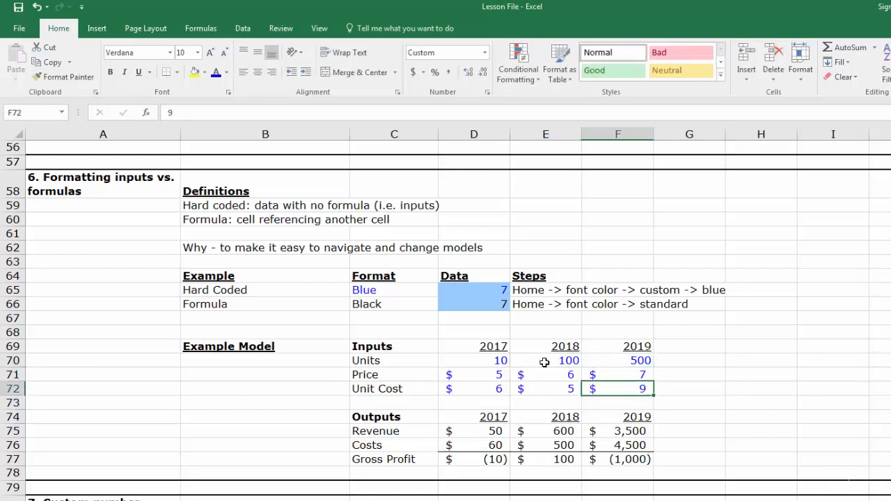